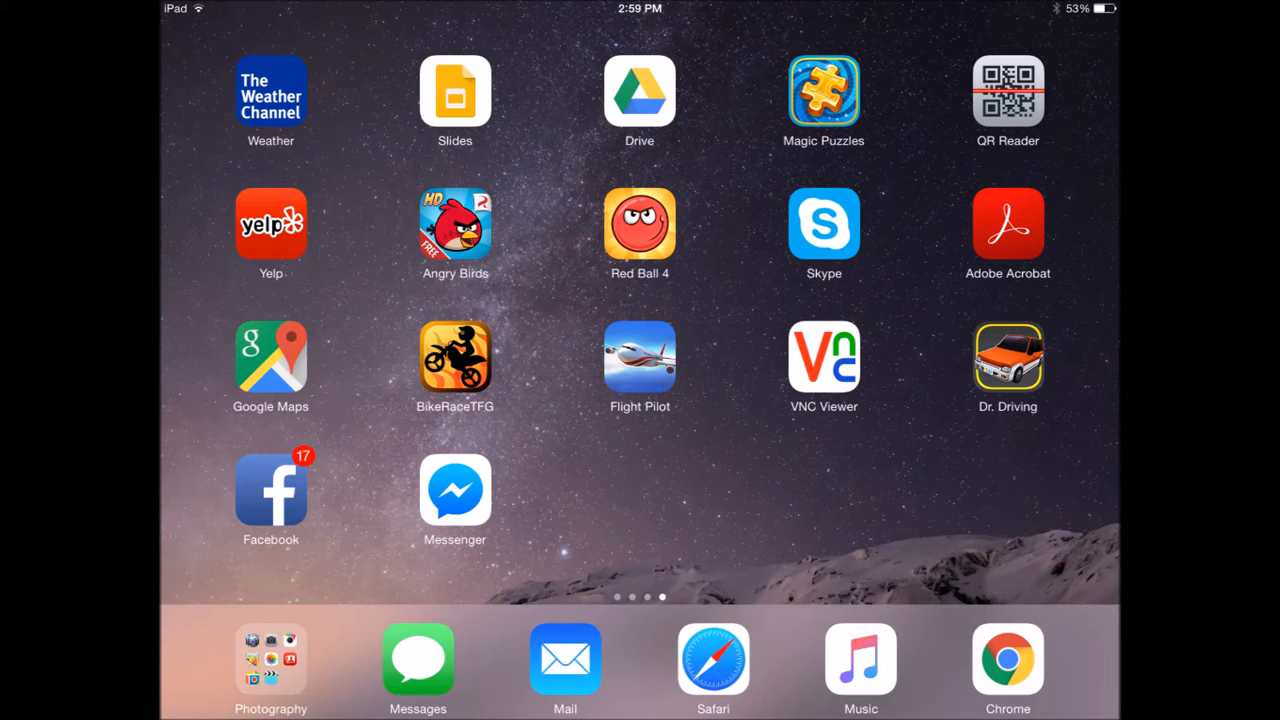
- Launch the Settings app from the iPad home screen, landing on its General section
{"action": "left_click", "coordinate": [824, 224]}
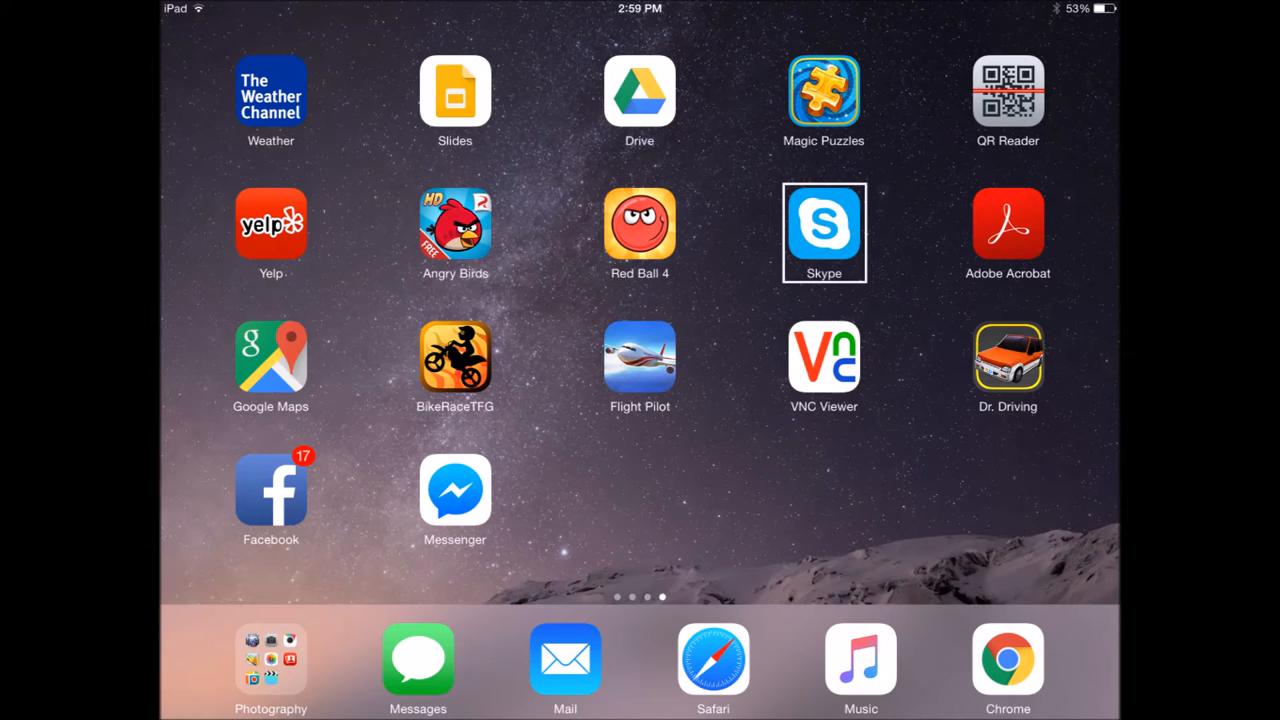
{"action": "left_click", "coordinate": [824, 232]}
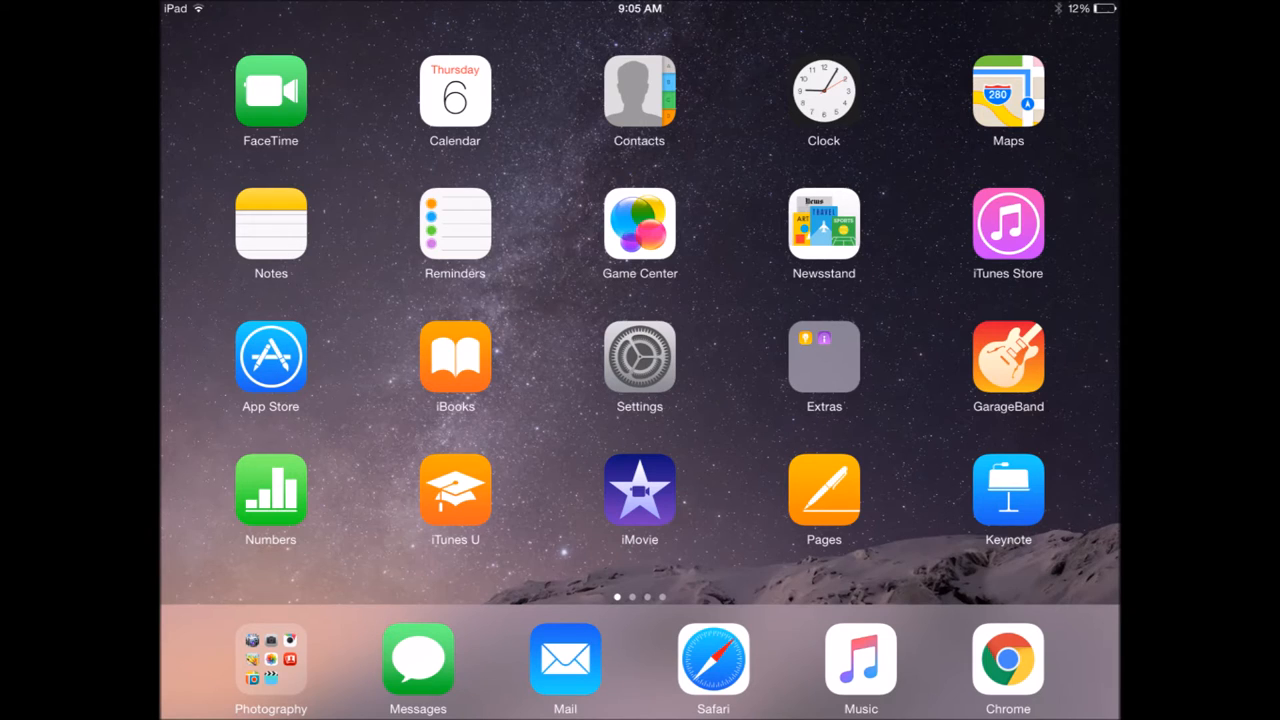
{"action": "left_click", "coordinate": [640, 356]}
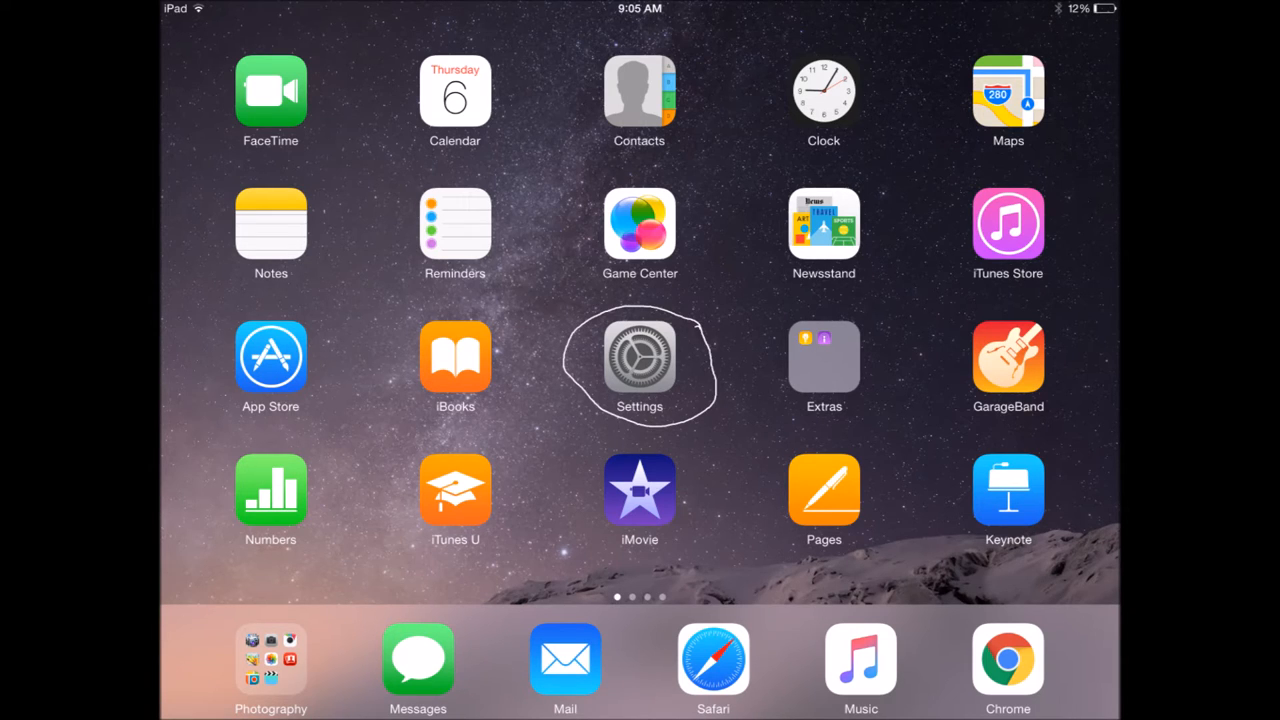
{"action": "left_click", "coordinate": [640, 356]}
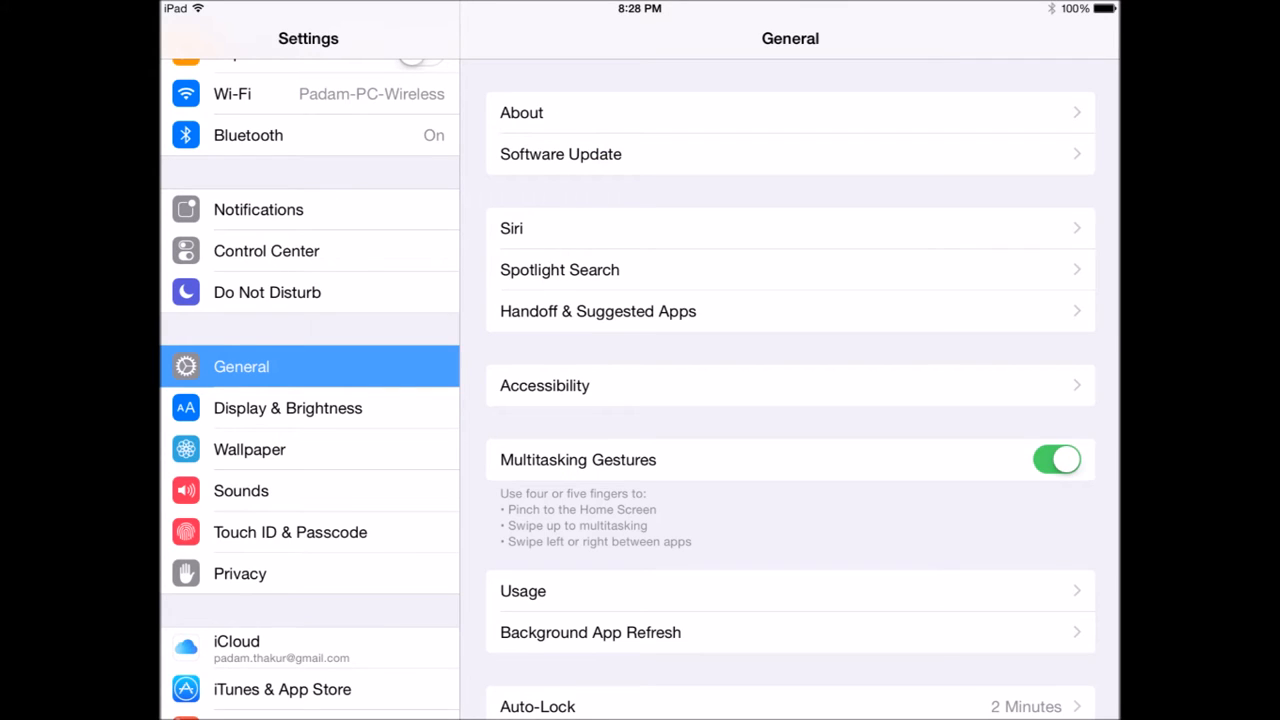
- Scroll the Settings sidebar to the app list and show Skype's settings page
{"action": "scroll", "scroll_direction": "down", "scroll_amount": 3}
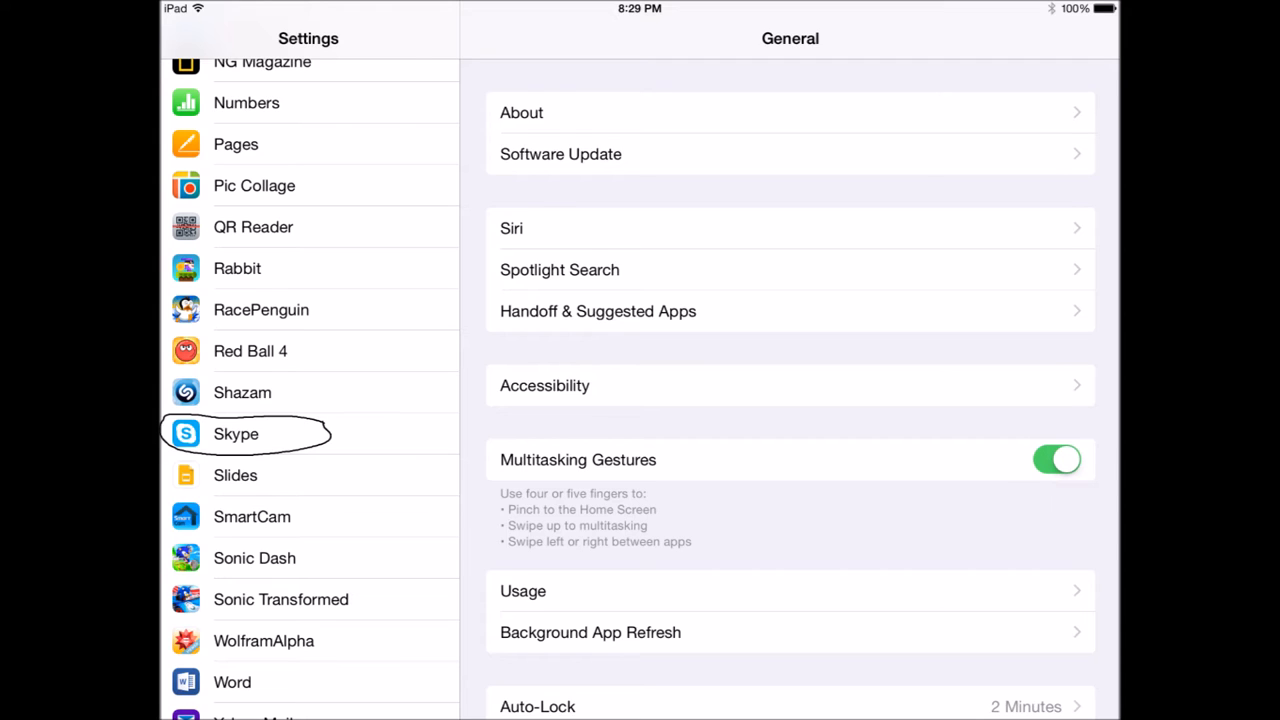
{"action": "left_click", "coordinate": [236, 434]}
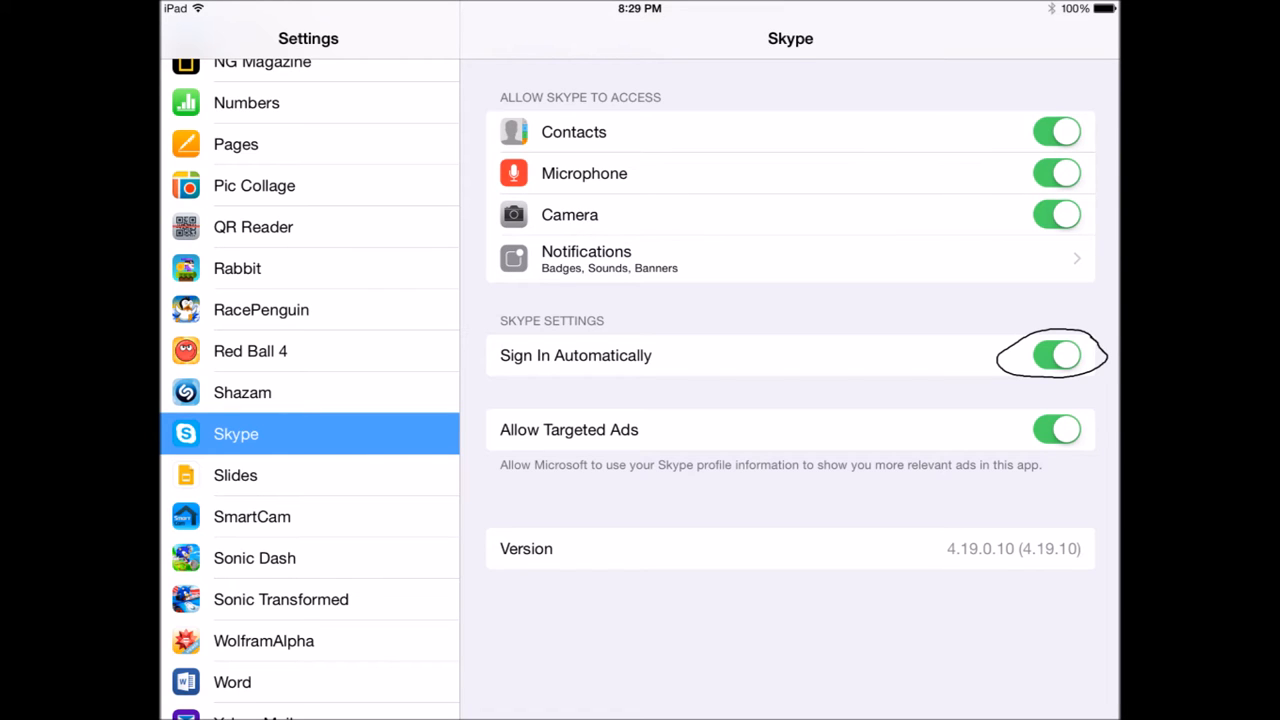
- Switch Skype's Sign In Automatically off, then launch Skype to confirm it shows the sign-in screen
{"action": "left_click", "coordinate": [1056, 356]}
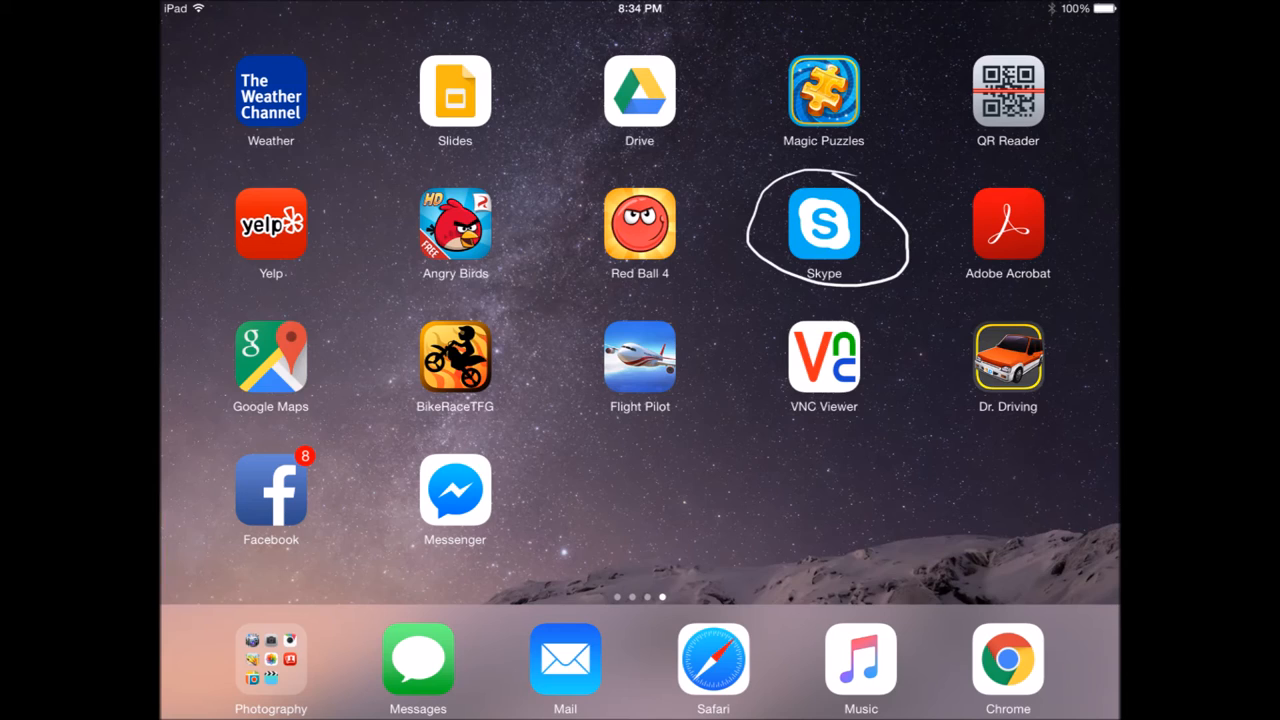
{"action": "left_click", "coordinate": [824, 222]}
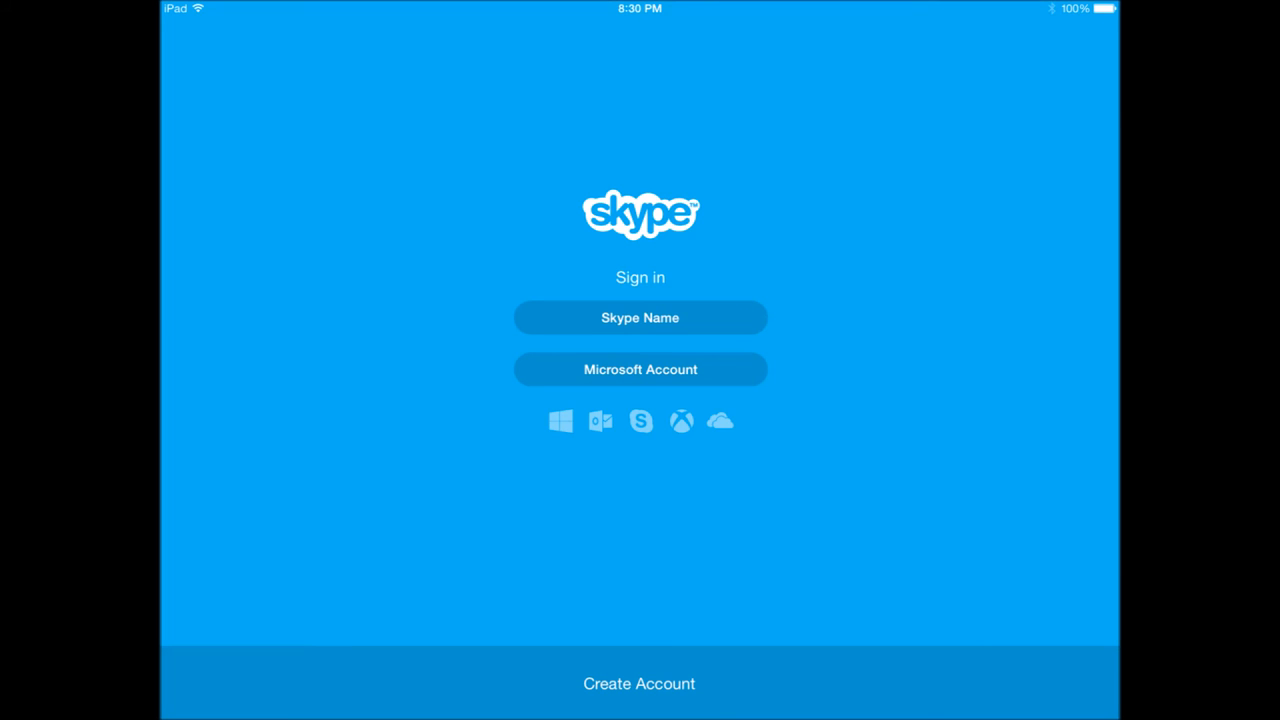